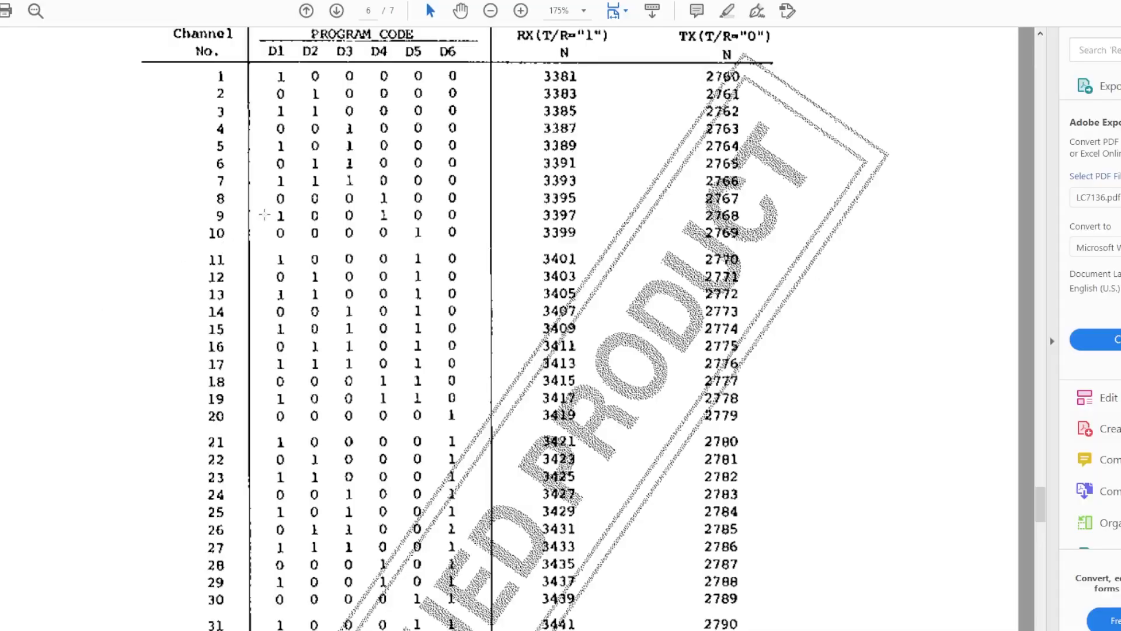
pyautogui.moveTo(408, 198)
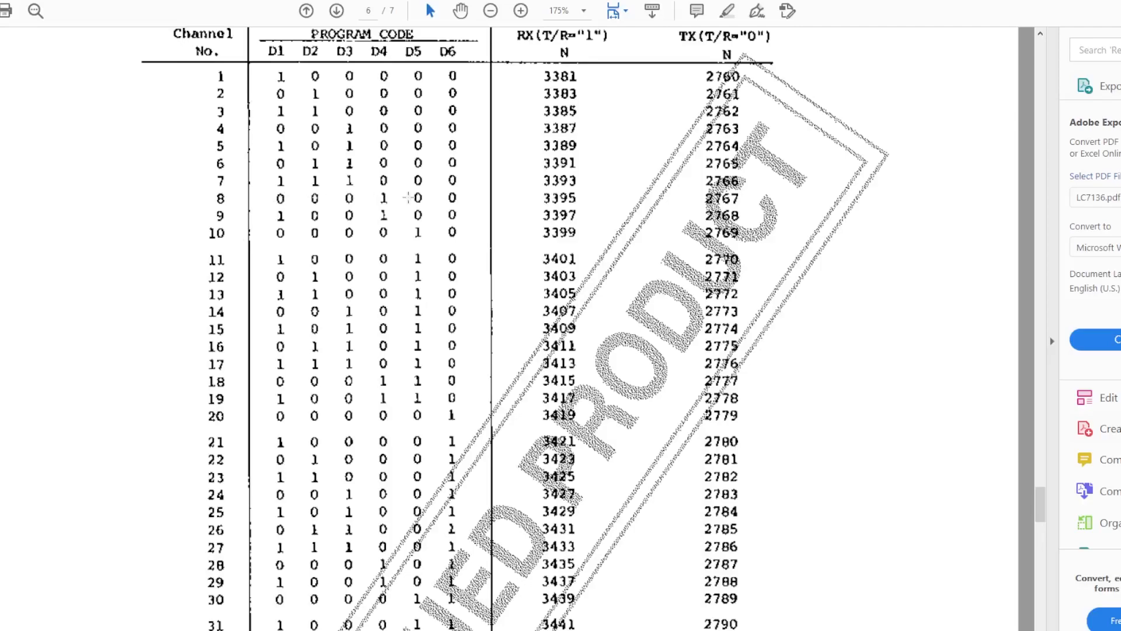
pyautogui.moveTo(312, 197)
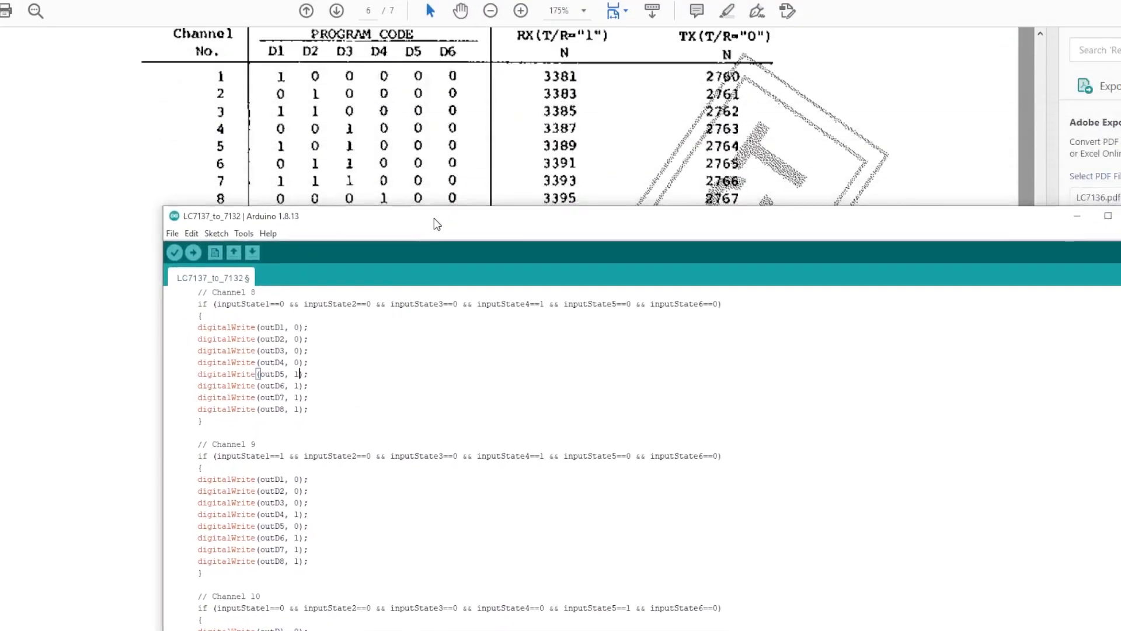
pyautogui.moveTo(536, 312)
pyautogui.write('0')
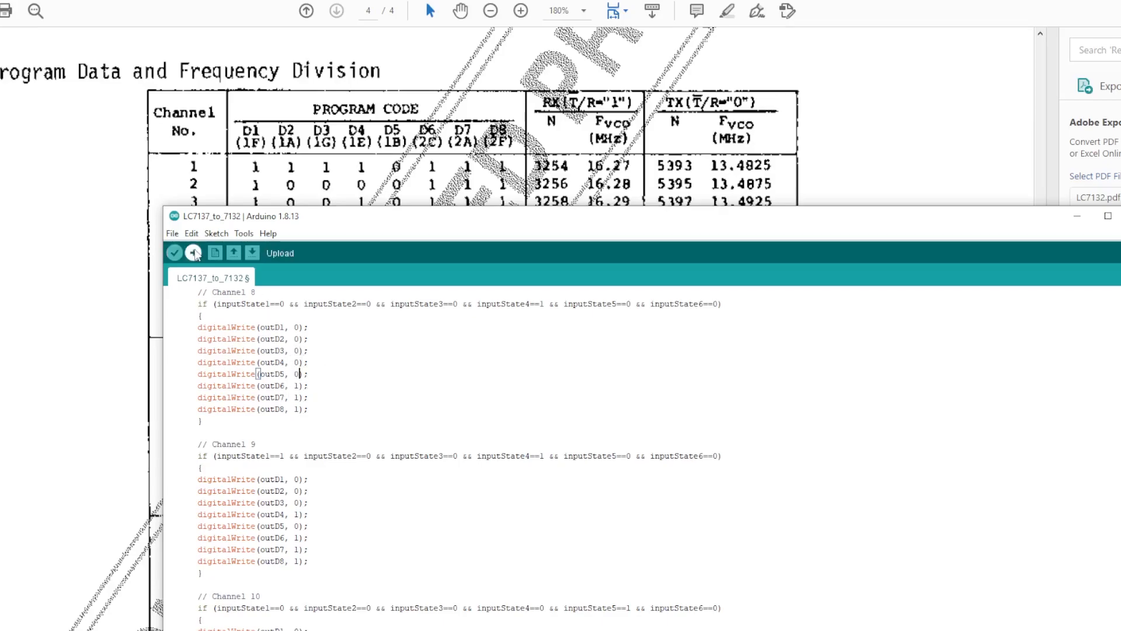
# Save the LC7137_to_7132 sketch with Channel 8's D5 output set to 0 via File > Save
pyautogui.click(172, 233)
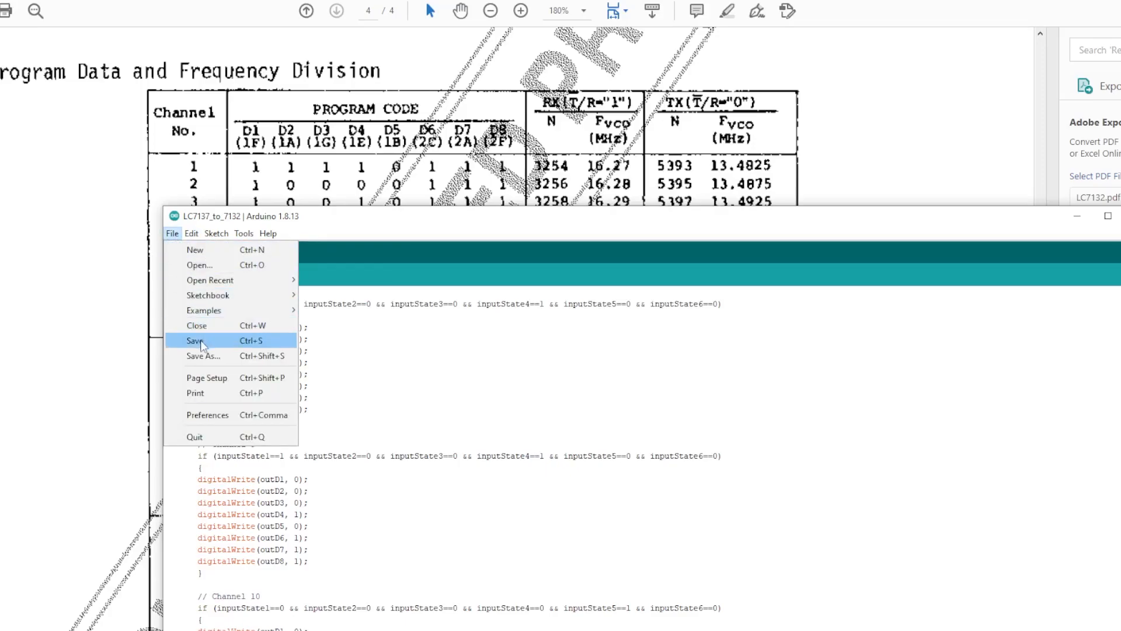
pyautogui.click(195, 340)
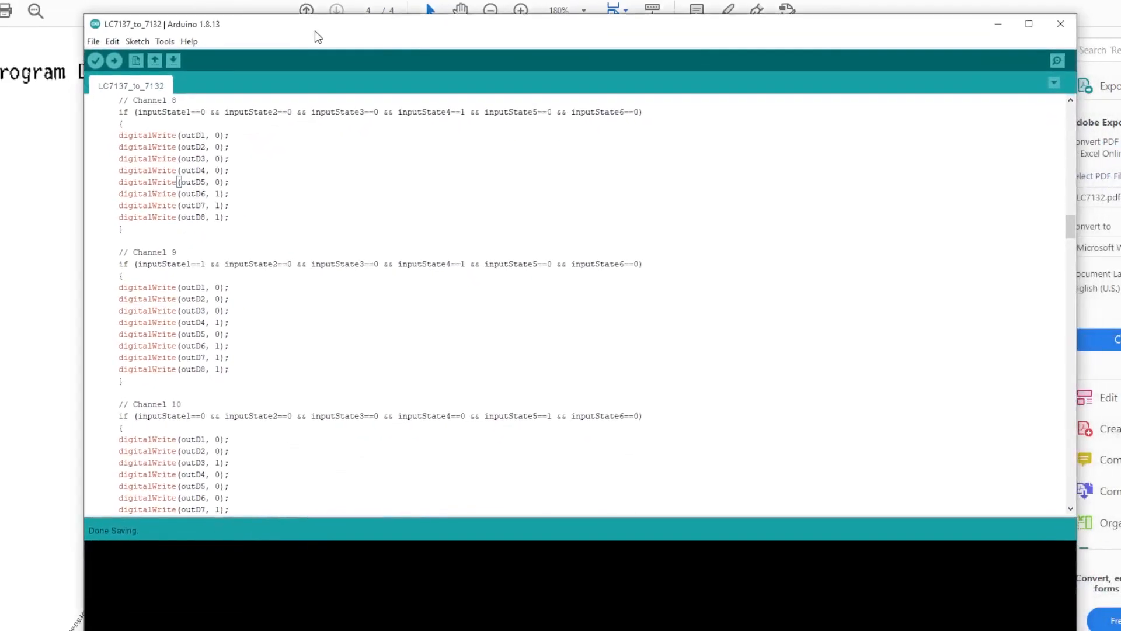
pyautogui.moveTo(274, 451)
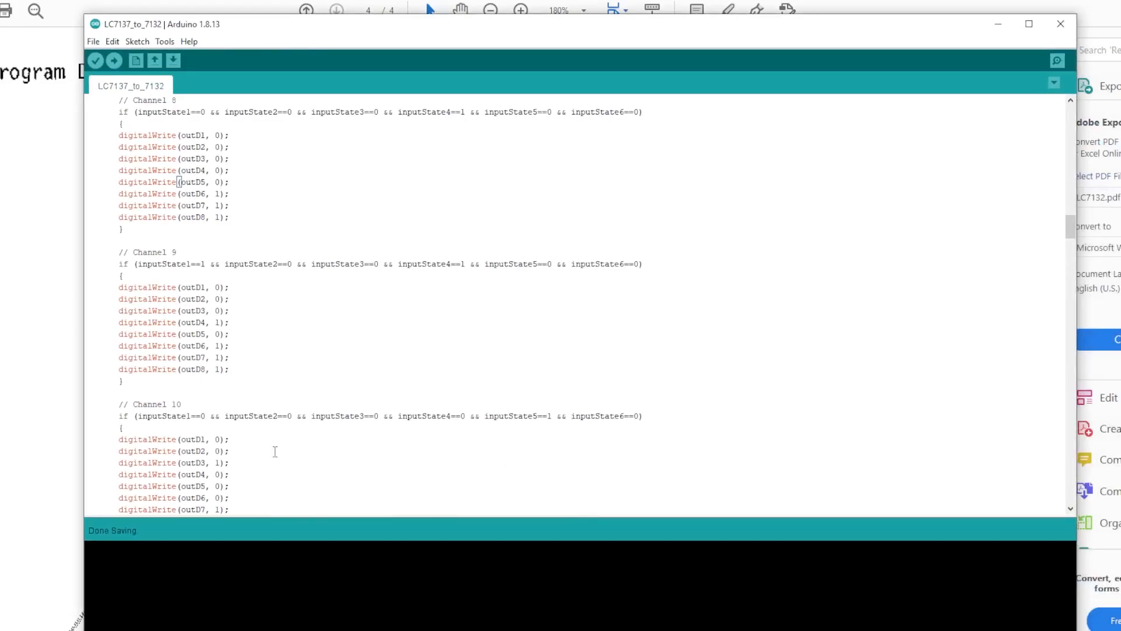